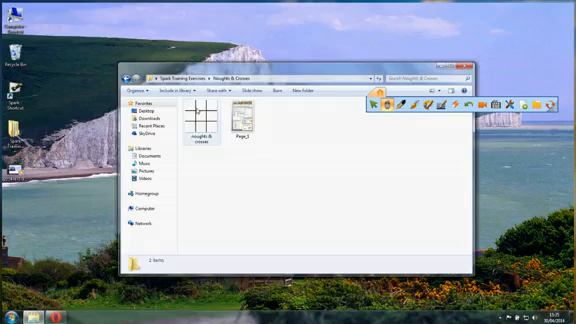
Open the SPARC whiteboard file from the Noughts & Crosses folder
click(242, 110)
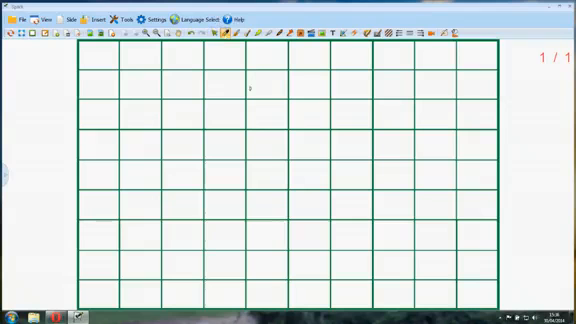
drag(240, 84, 260, 144)
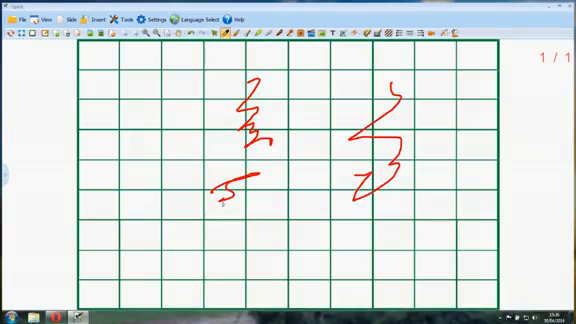
drag(224, 190, 410, 214)
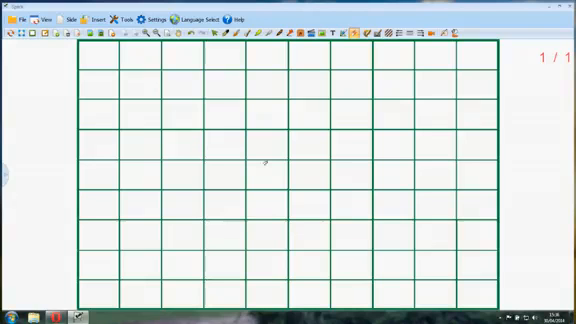
mouse_move(178, 136)
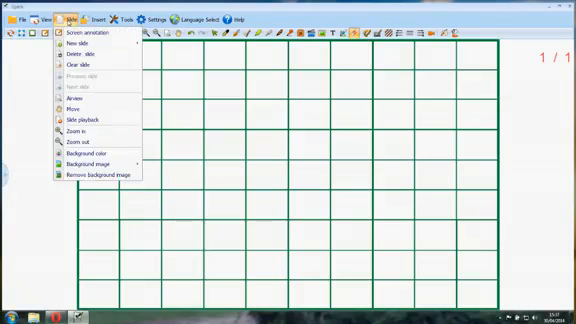
mouse_move(98, 176)
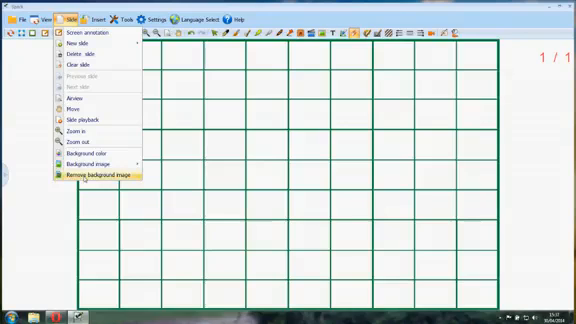
Remove the grid background image, leaving a plain page, and bring up the background options
click(92, 176)
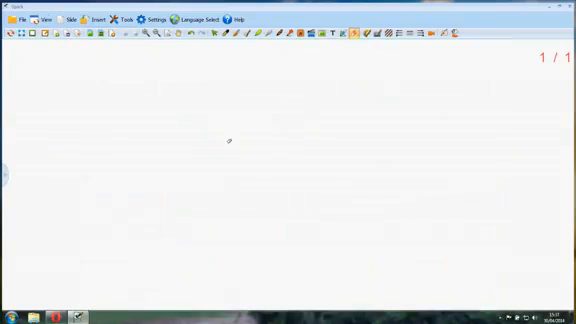
mouse_move(258, 148)
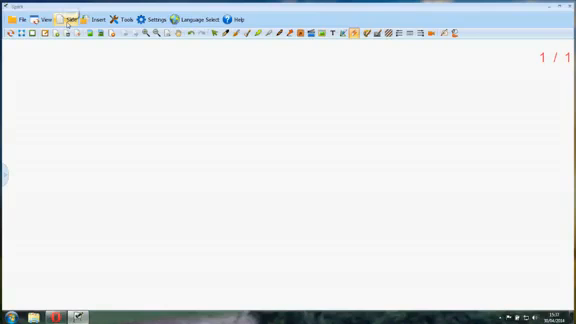
mouse_move(68, 20)
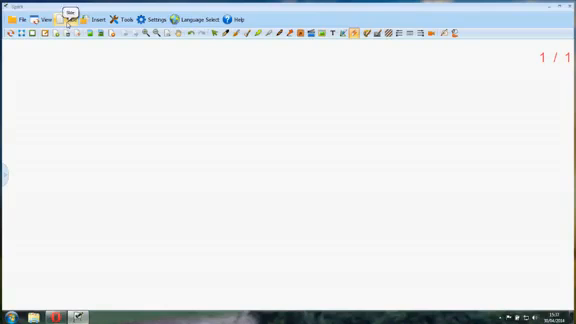
click(68, 18)
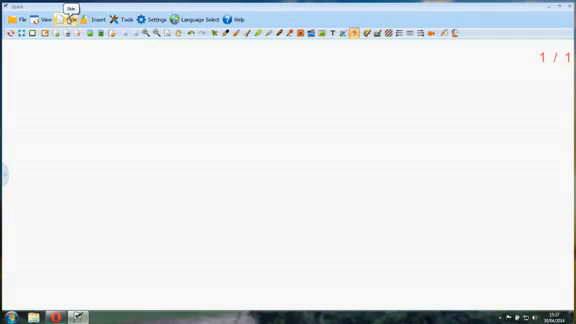
click(68, 18)
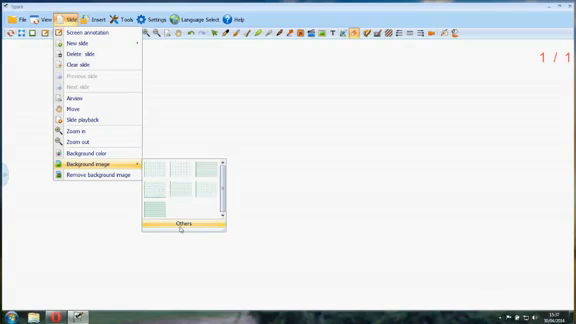
Load the noughts and crosses image from the folder as the page background
click(186, 220)
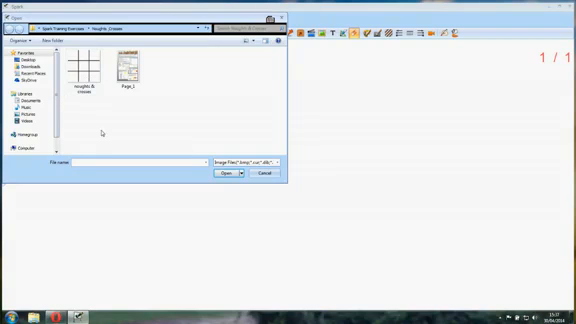
mouse_move(96, 112)
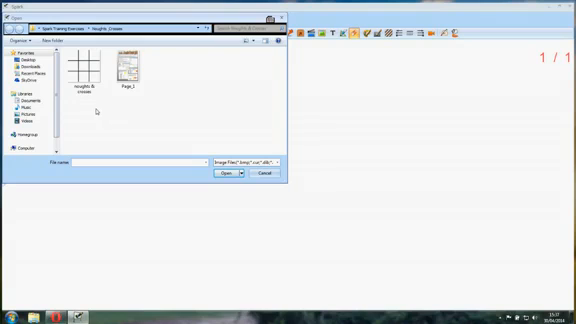
click(82, 72)
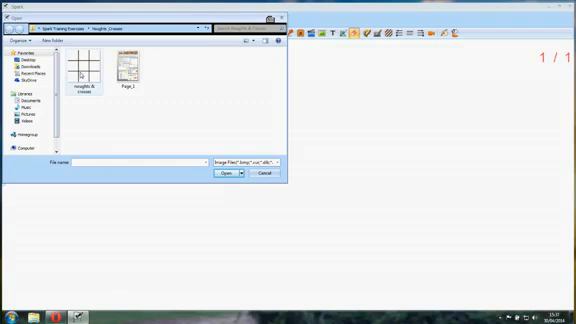
click(84, 70)
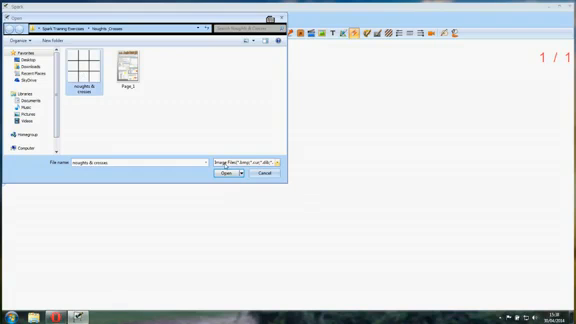
click(222, 172)
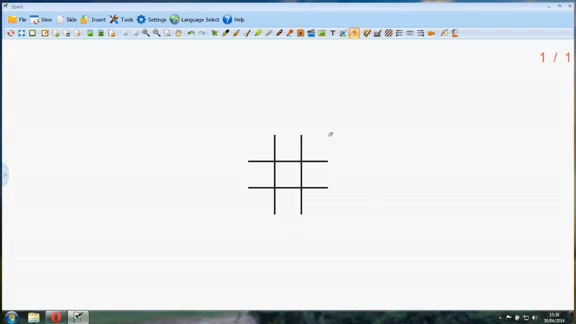
mouse_move(374, 204)
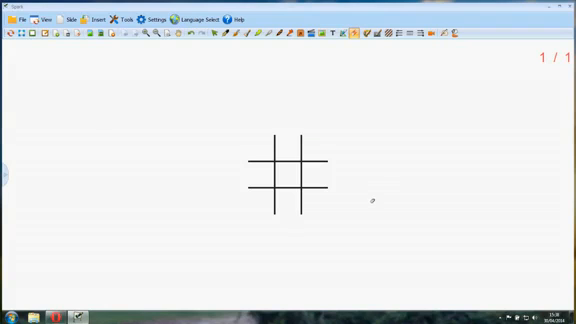
mouse_move(256, 92)
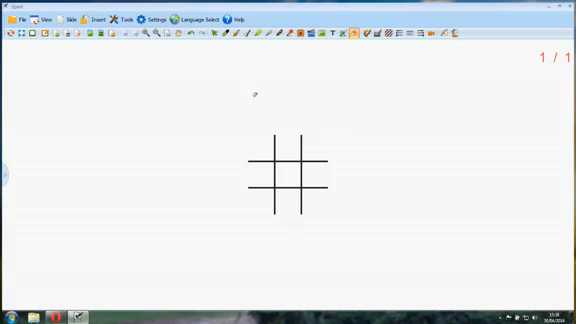
mouse_move(316, 92)
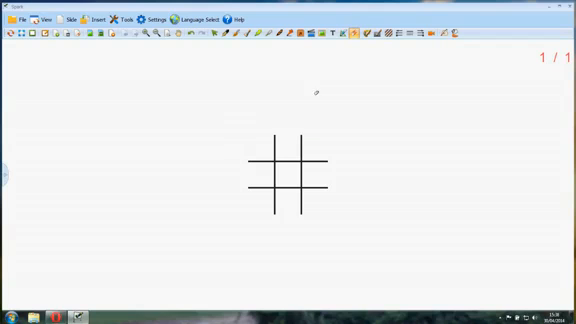
mouse_move(332, 166)
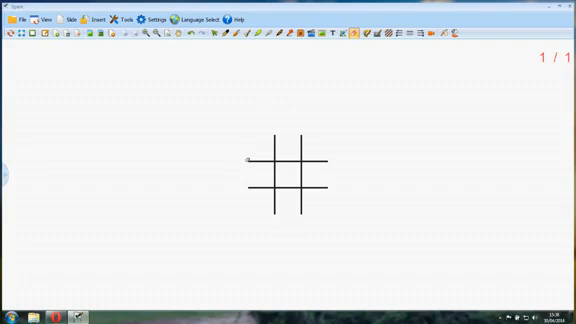
mouse_move(260, 108)
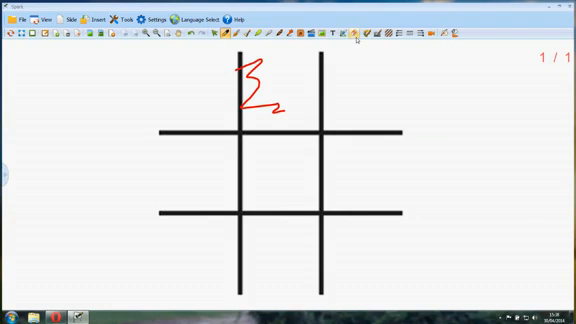
Wipe the red pen scribble off the noughts and crosses grid
click(356, 32)
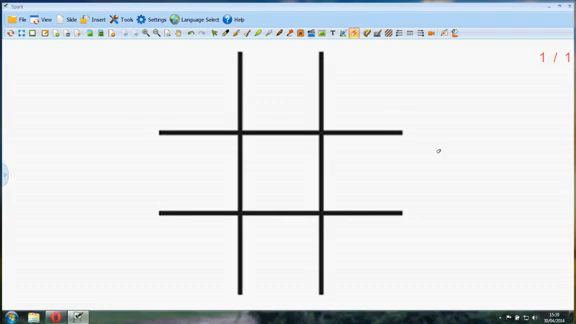
mouse_move(446, 146)
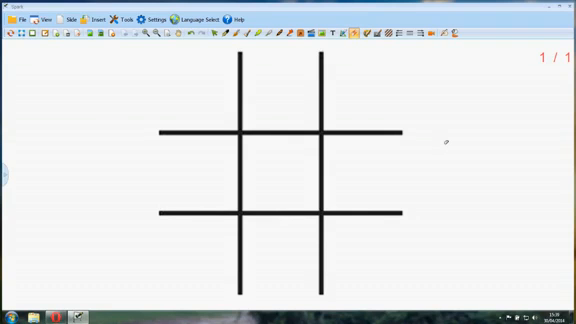
mouse_move(422, 120)
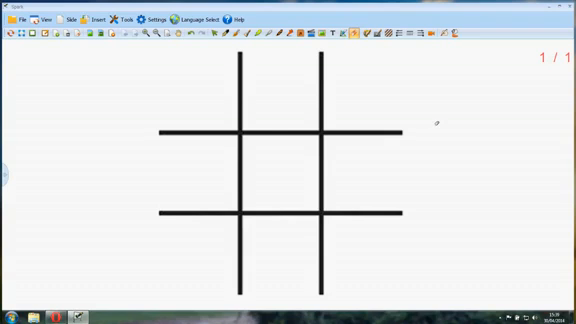
mouse_move(110, 132)
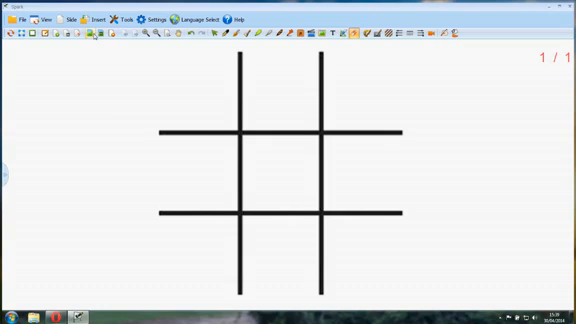
Draw a yellow filled circle counter left of the grid's top row and select it
click(100, 16)
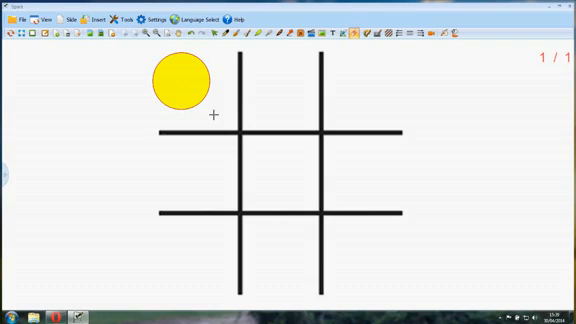
click(180, 80)
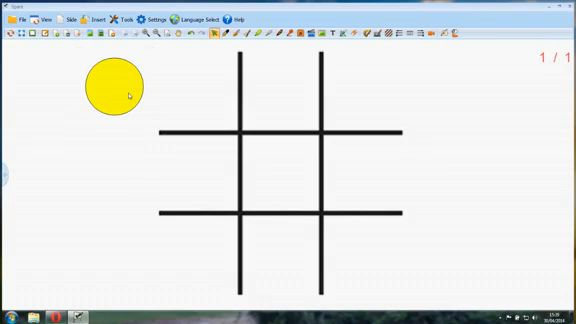
click(110, 90)
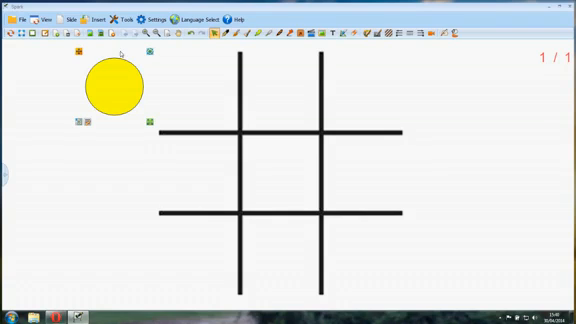
mouse_move(118, 50)
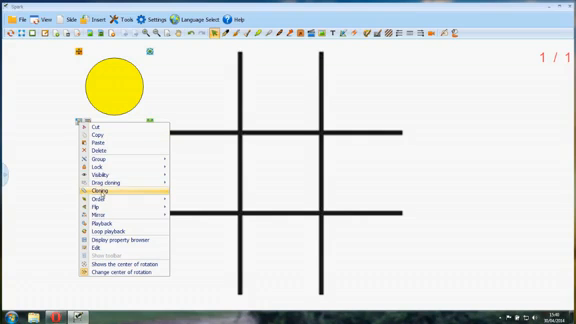
Make the yellow counter drag-clone and pull a copy to the right of the grid
click(100, 184)
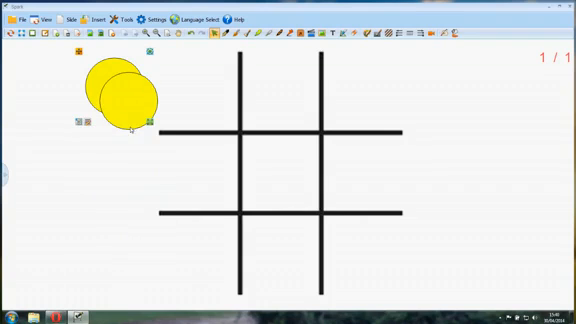
mouse_move(150, 120)
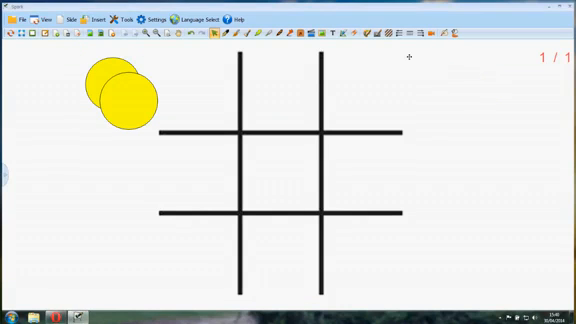
drag(124, 96, 440, 96)
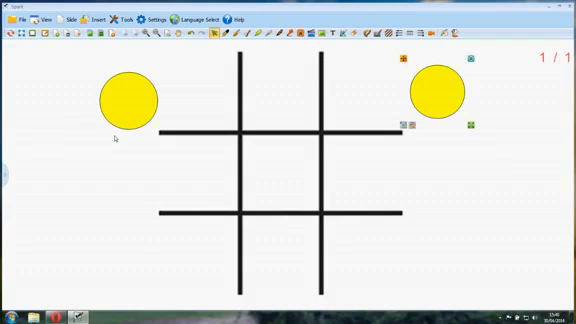
mouse_move(452, 180)
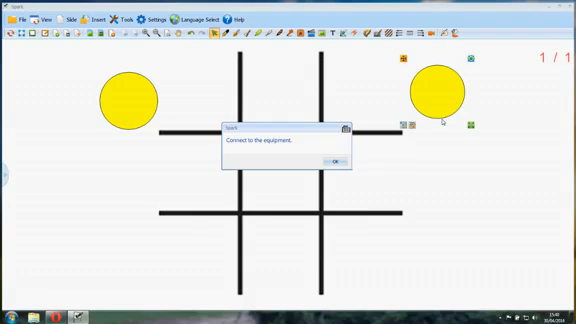
Acknowledge the 'Connect to the equipment' message with OK
click(336, 160)
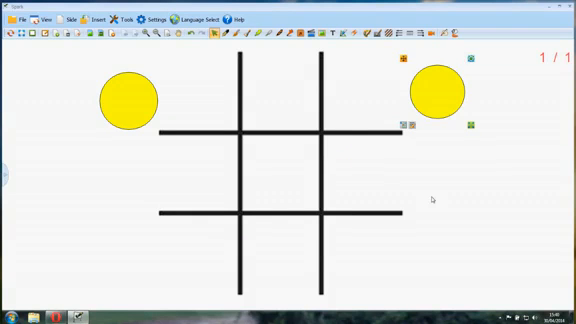
mouse_move(444, 100)
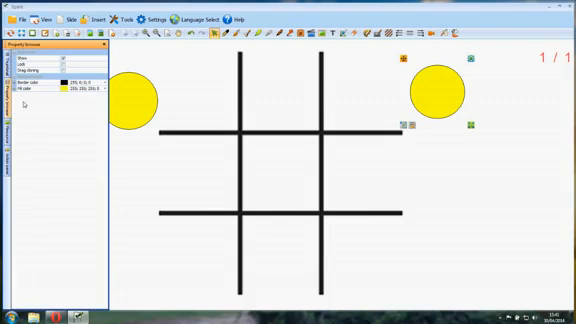
mouse_move(440, 94)
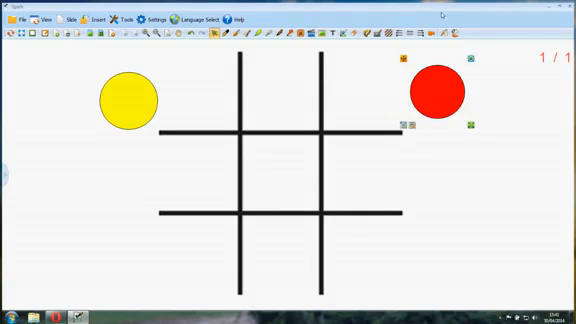
mouse_move(422, 196)
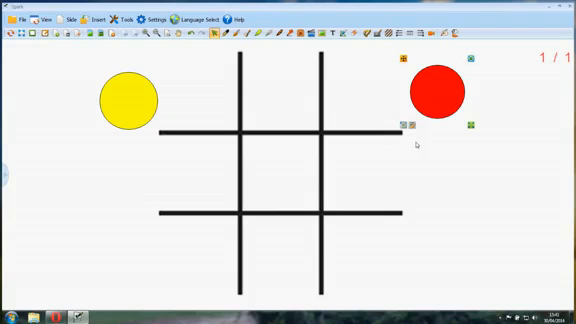
mouse_move(248, 128)
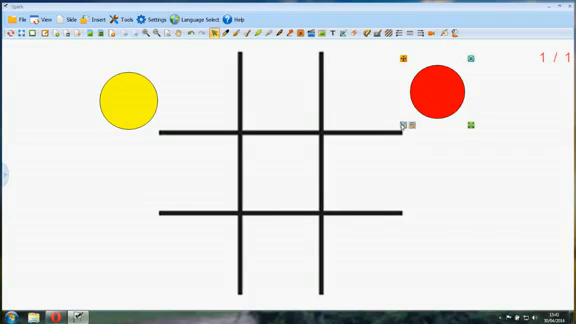
Enable Set drag cloning on the yellow counter from its right-click menu
right_click(402, 126)
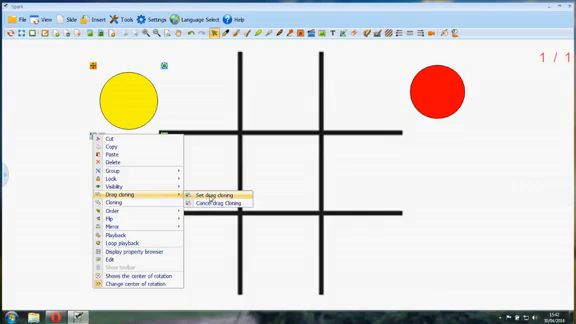
click(212, 190)
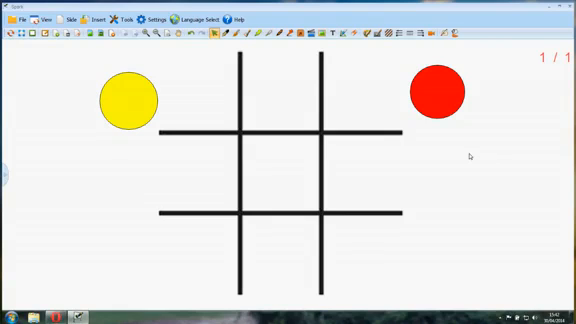
mouse_move(140, 146)
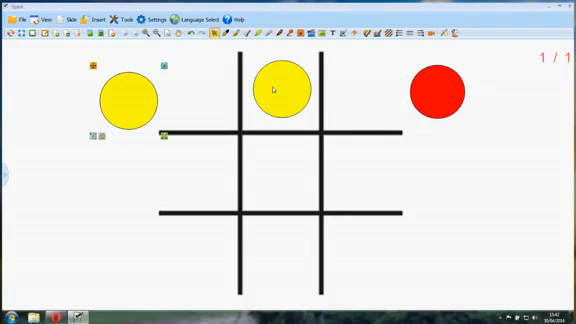
mouse_move(46, 56)
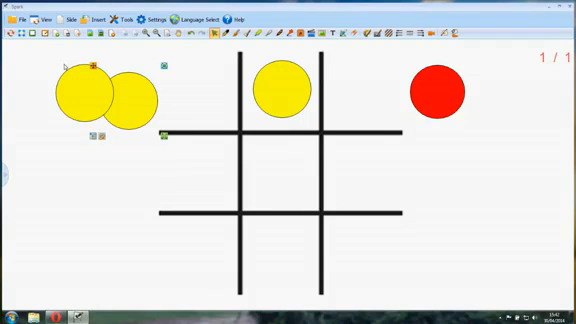
mouse_move(132, 104)
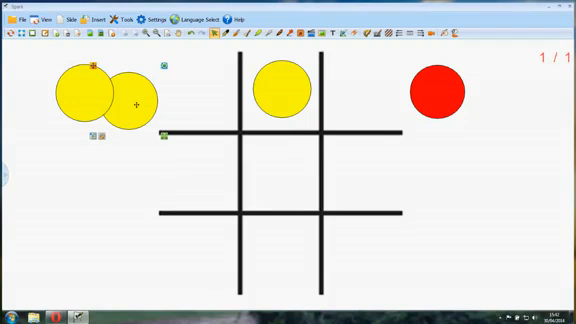
mouse_move(84, 92)
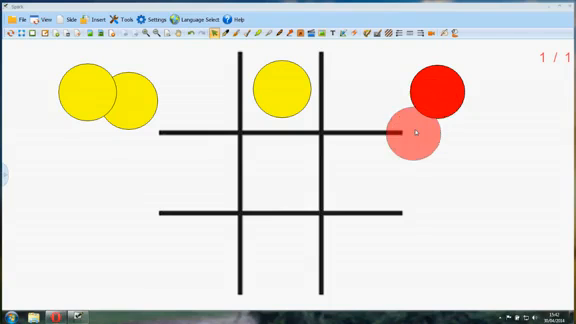
Drop cloned counters into the grid: red centre, yellow top right, red top left
drag(408, 132, 280, 170)
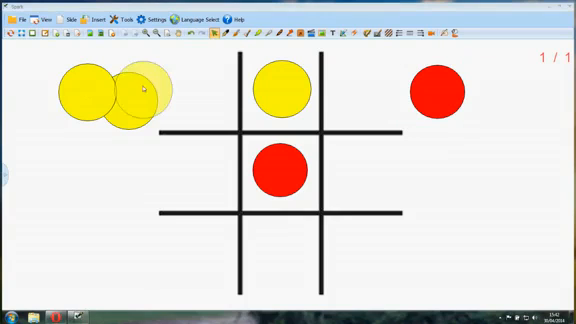
drag(130, 90, 356, 98)
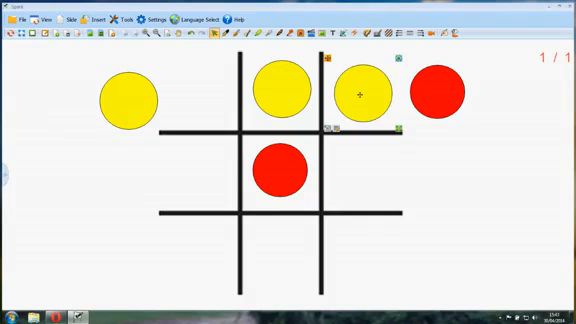
mouse_move(294, 86)
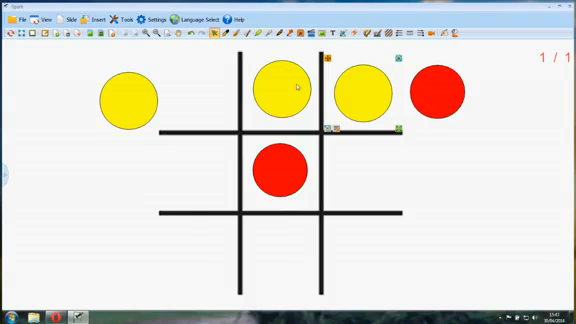
mouse_move(434, 94)
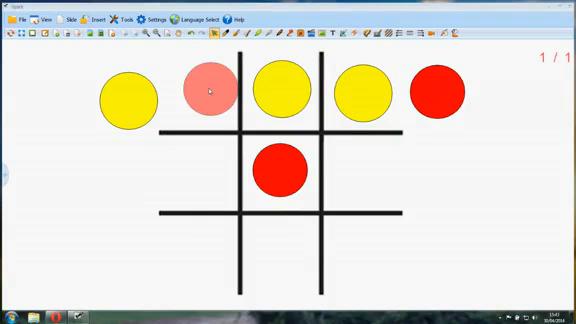
click(204, 90)
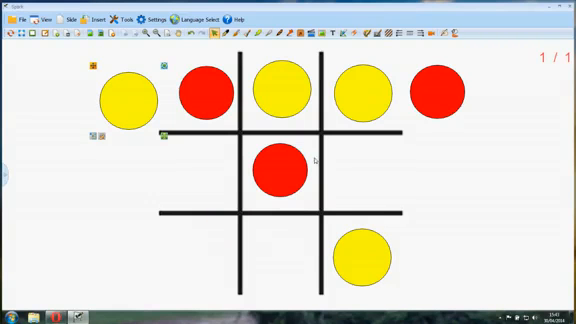
mouse_move(404, 144)
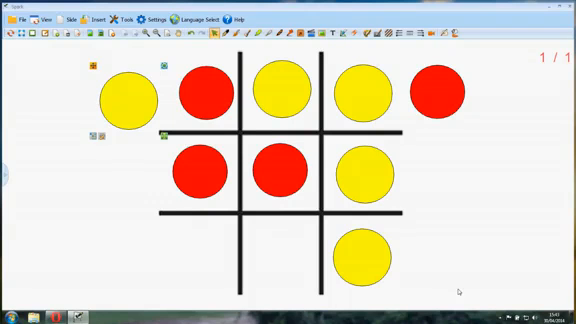
mouse_move(460, 296)
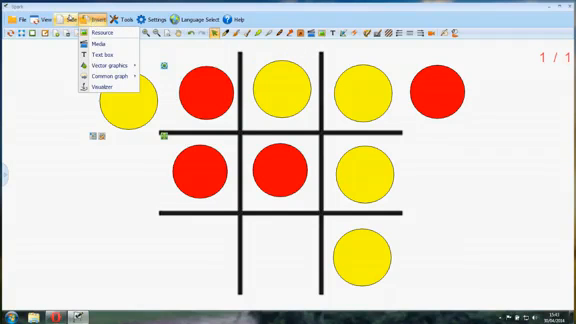
click(72, 16)
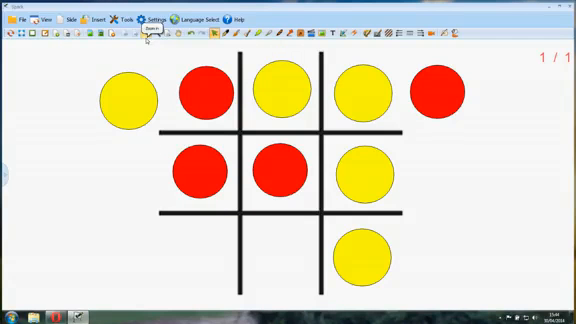
mouse_move(82, 88)
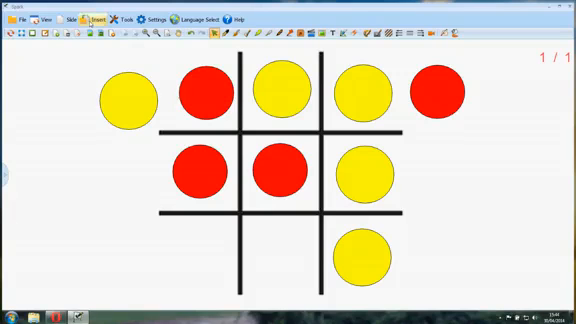
click(92, 18)
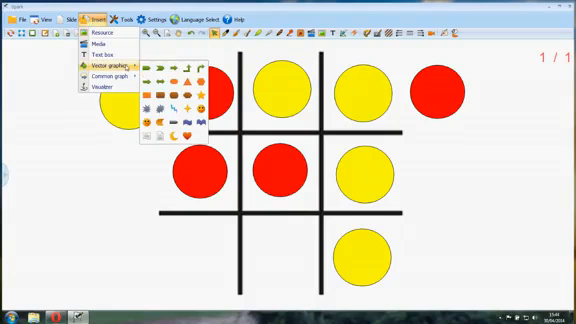
mouse_move(510, 128)
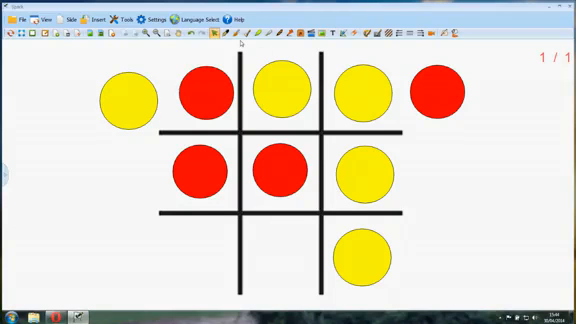
mouse_move(222, 142)
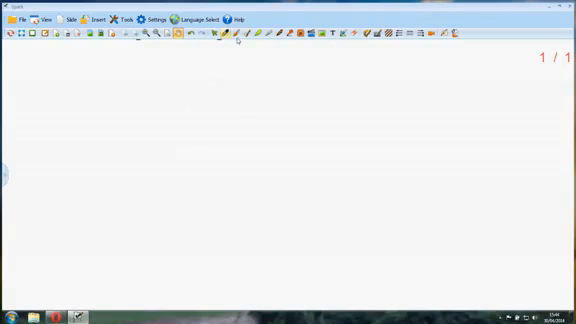
mouse_move(344, 32)
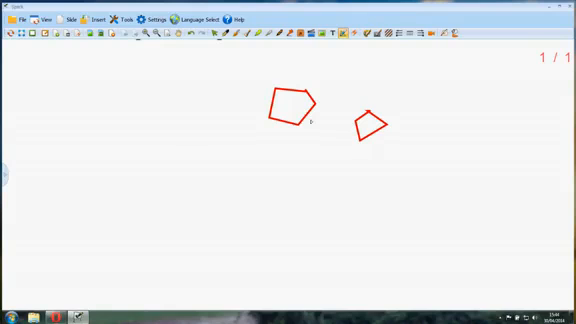
mouse_move(318, 160)
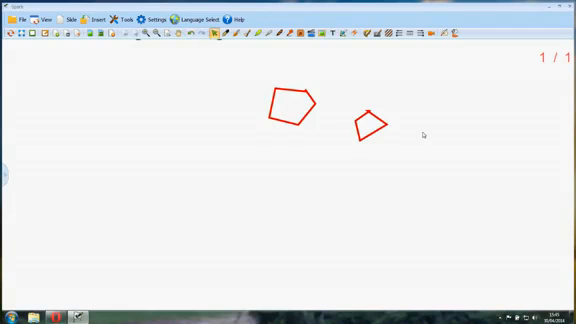
mouse_move(292, 128)
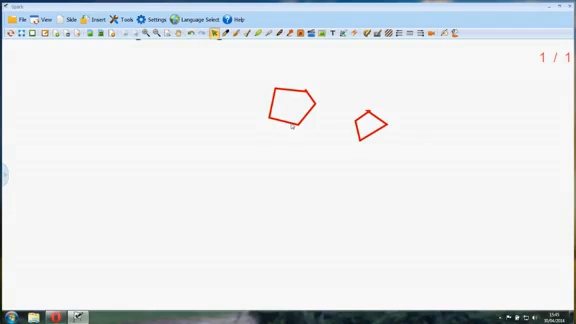
Draw red pentagon outlines with the polygon tool on the blank page
click(288, 110)
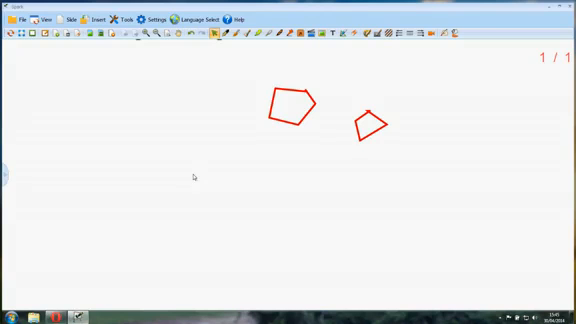
mouse_move(212, 168)
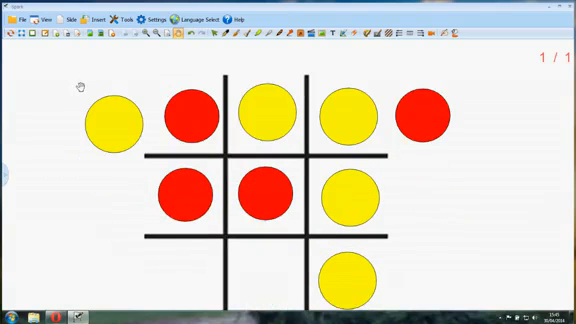
mouse_move(186, 116)
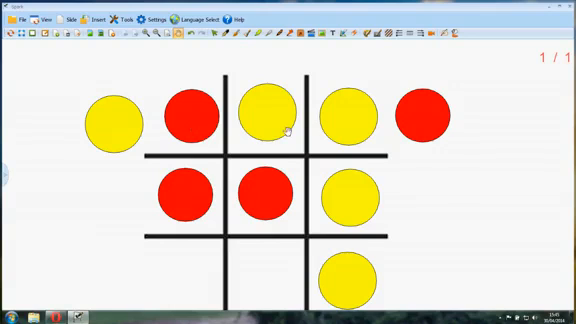
mouse_move(414, 126)
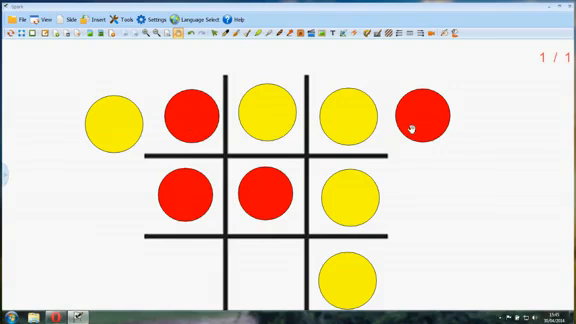
mouse_move(440, 182)
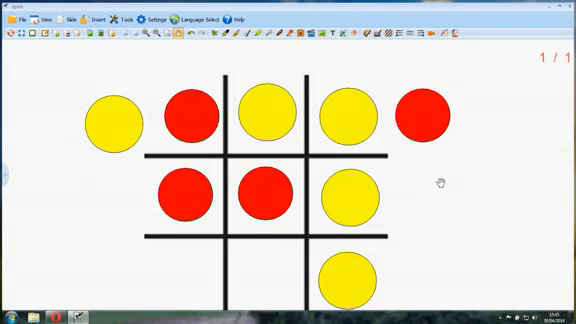